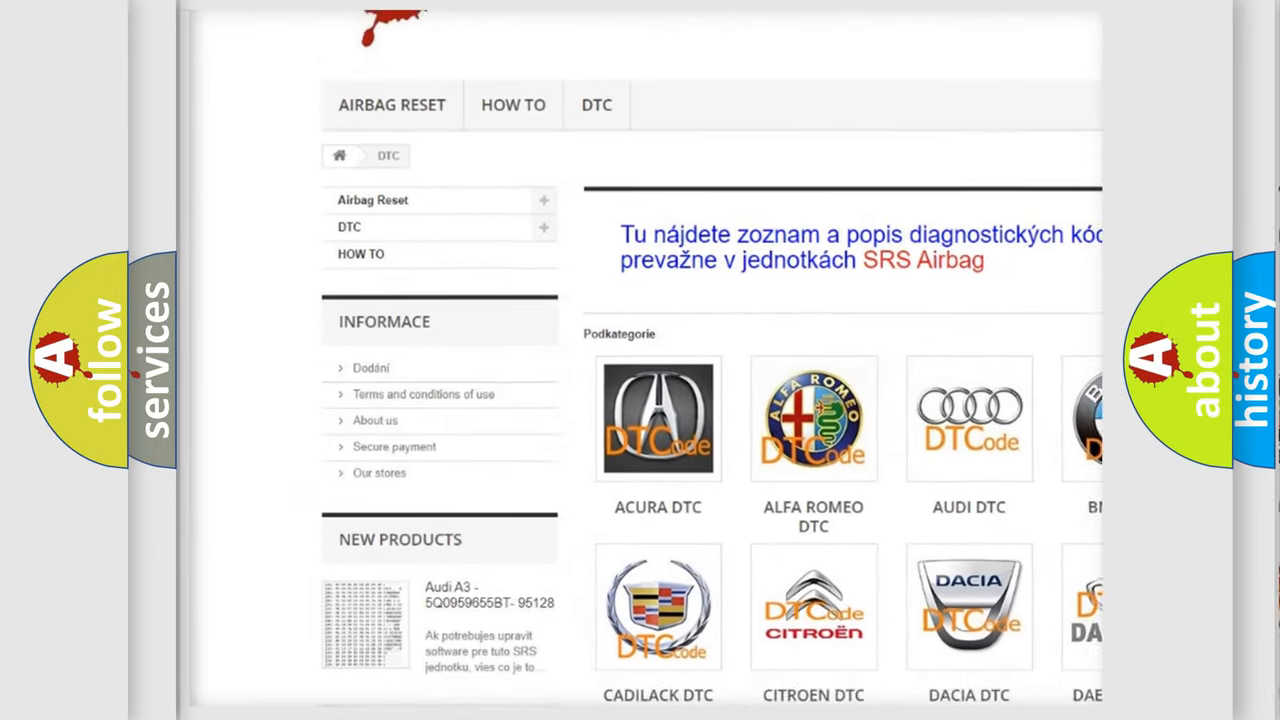
scroll("down", 3)
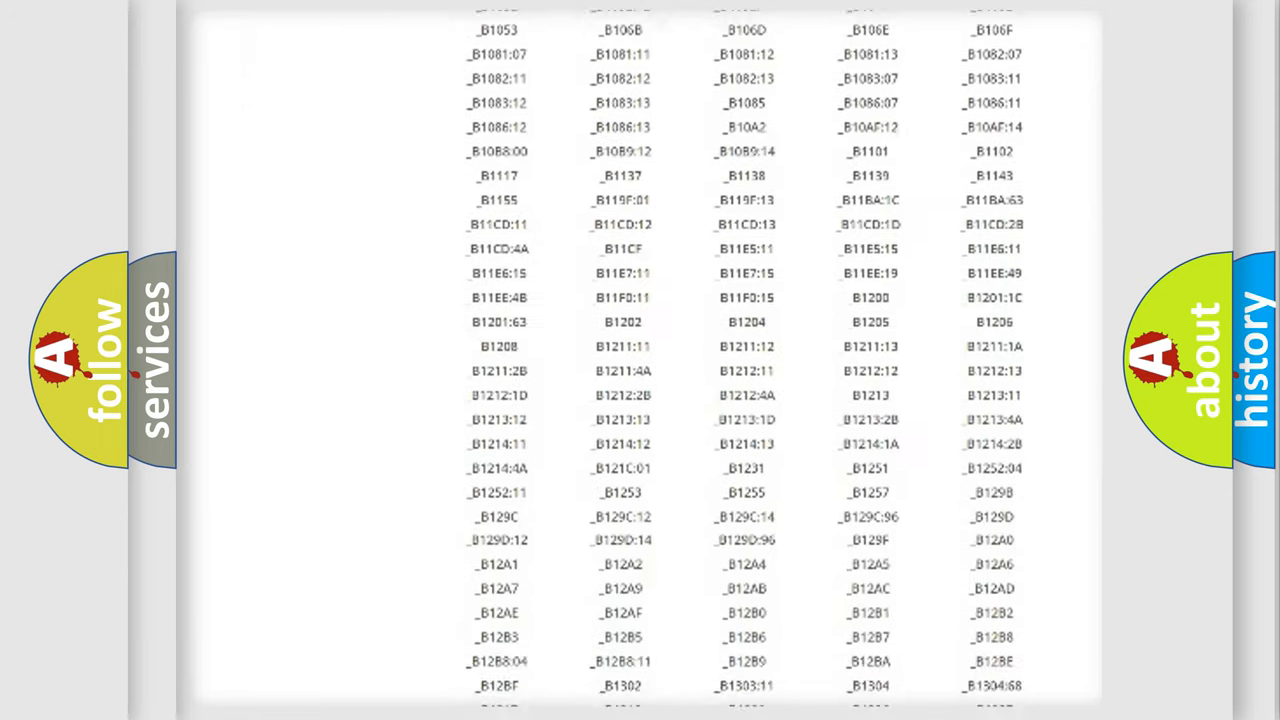
scroll("down", 3)
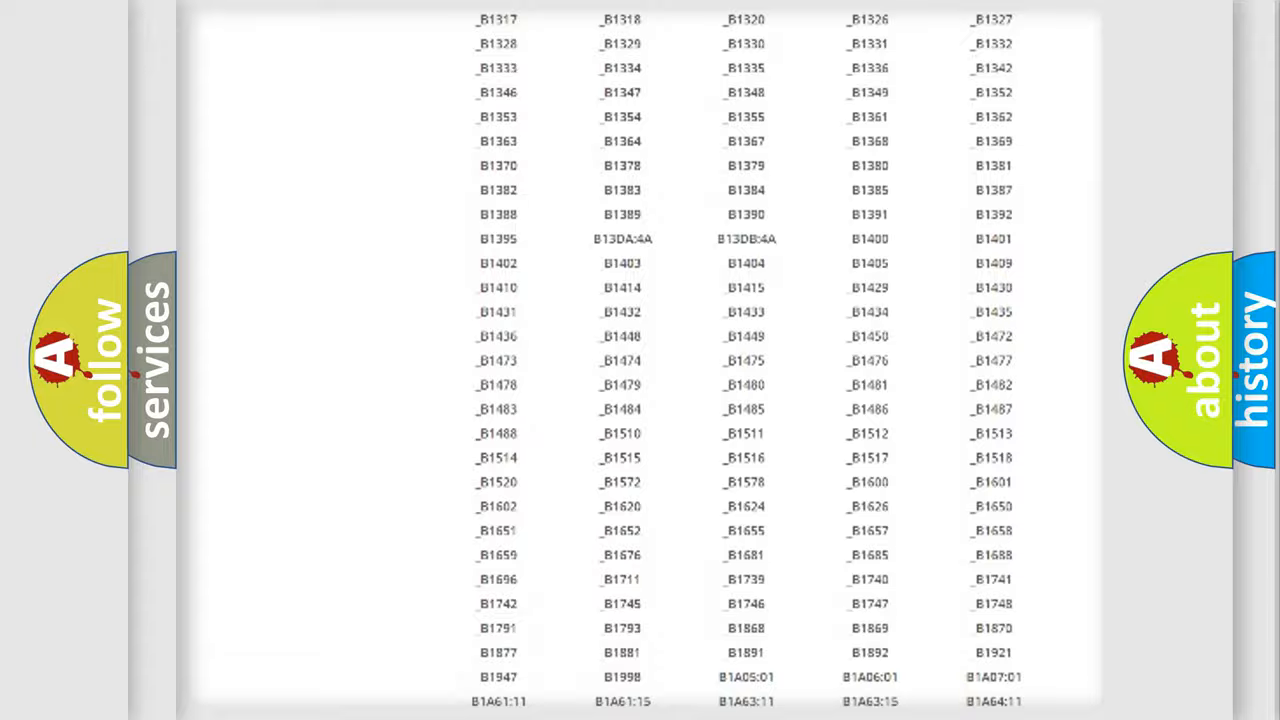